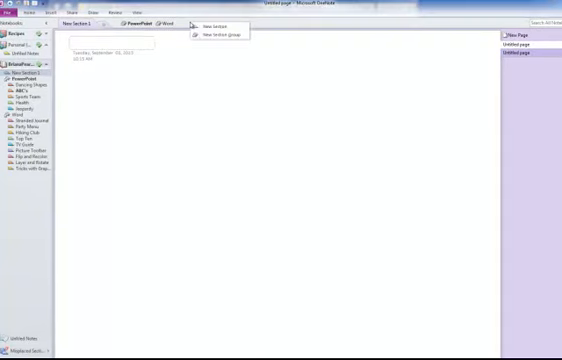
mouse_move(216, 36)
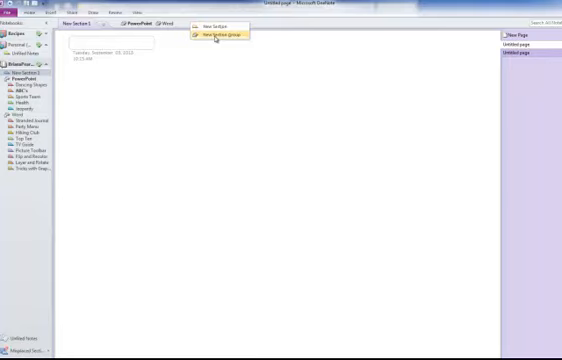
- Add a new section group named Excel beside the PowerPoint and Word groups
click(218, 38)
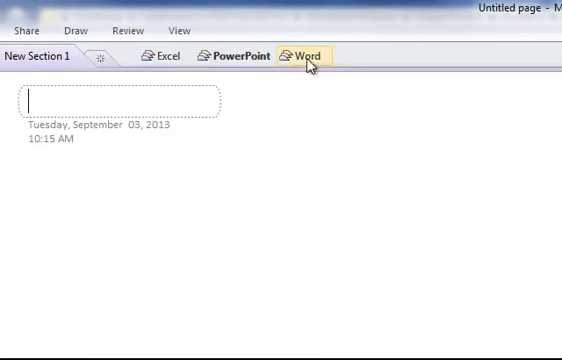
mouse_move(168, 56)
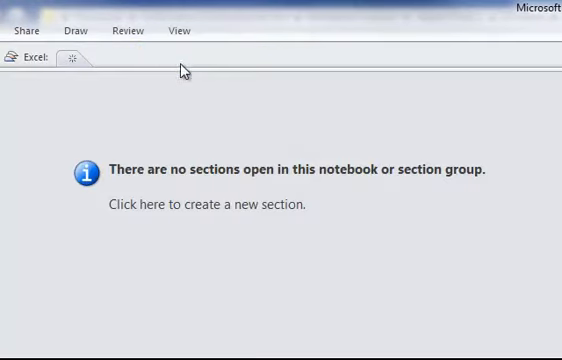
mouse_move(72, 60)
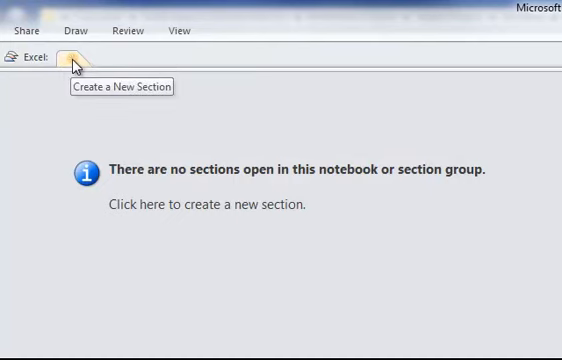
- Create a section in the Excel group and name it Personal Timeline
click(74, 60)
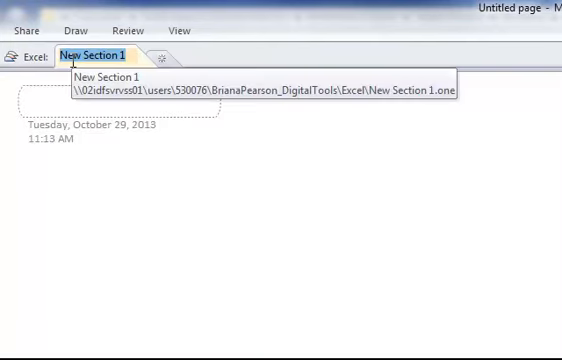
text(Personal)
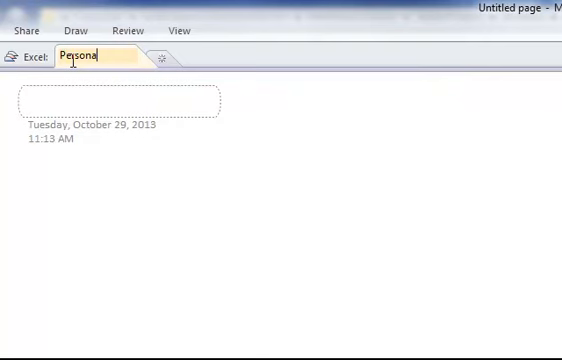
text(Timeline)
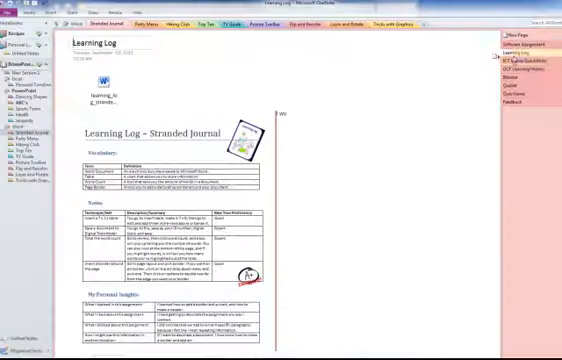
- Locate the assignments section with the Software Assignment page and copy it into the Excel group
click(520, 94)
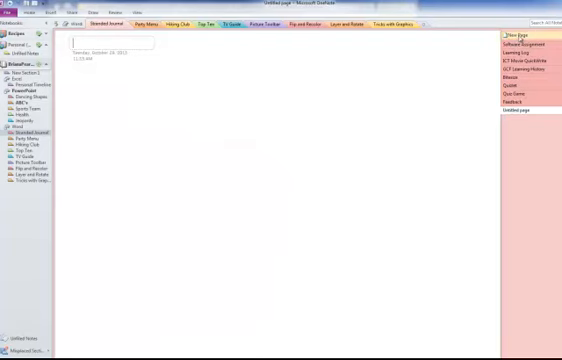
click(520, 52)
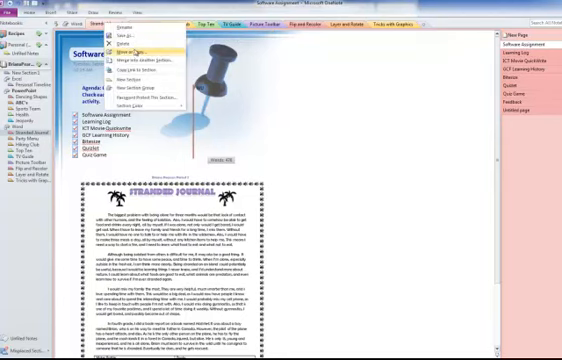
click(124, 48)
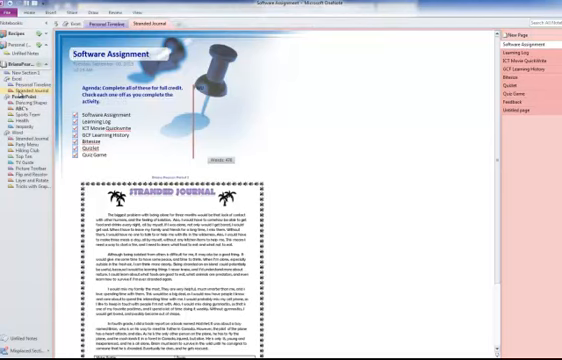
- Merge the copied assignment pages, starting with Software Assignment, into Personal Timeline
right_click(122, 22)
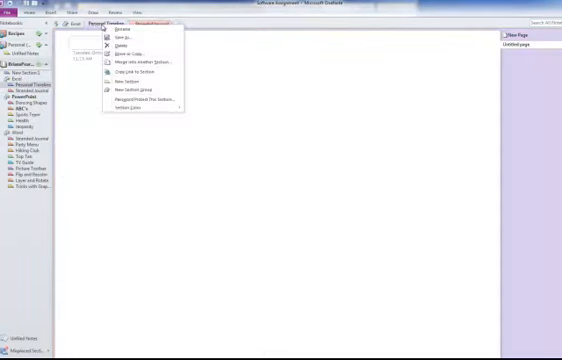
click(120, 48)
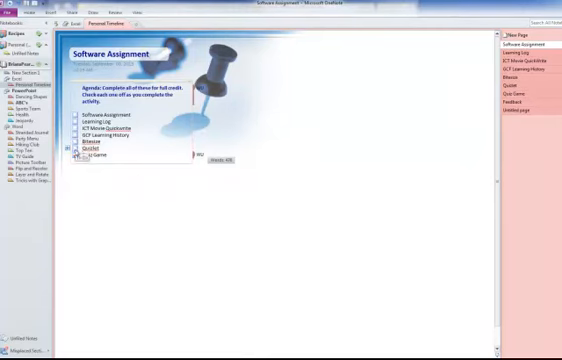
- Review the Learning Log, GCF Learning History and Quiz Game pages, then bring up a page's options
click(528, 54)
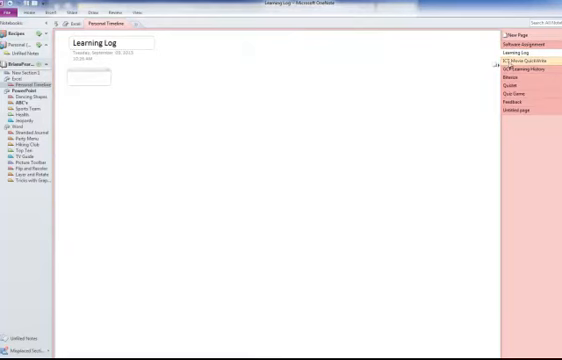
click(536, 64)
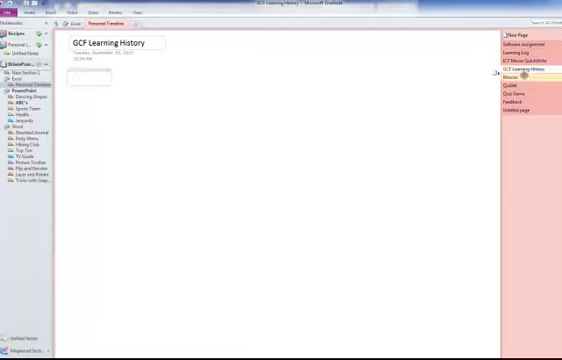
click(524, 74)
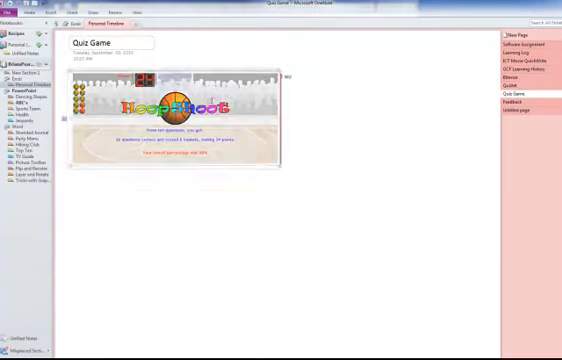
right_click(520, 114)
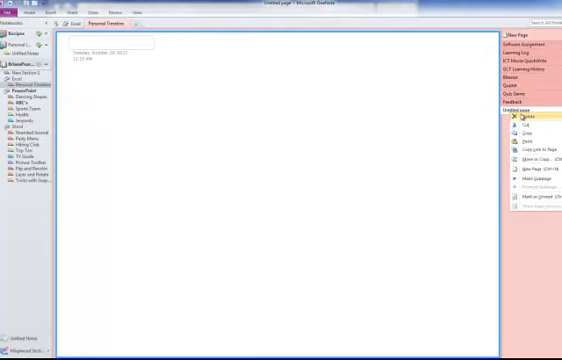